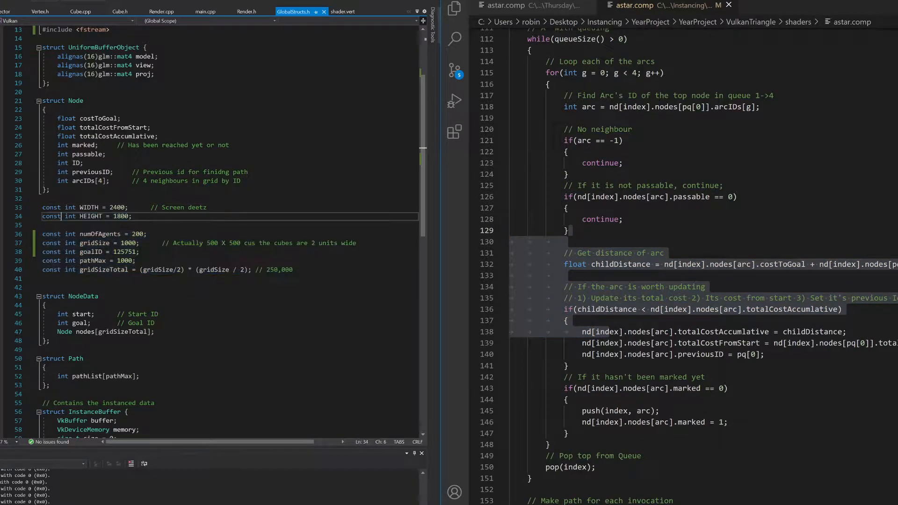
# Scroll astar.comp to the 'Make path for each invocation' loop and highlight goal and every use of index.
pyautogui.doubleClick(100, 234)
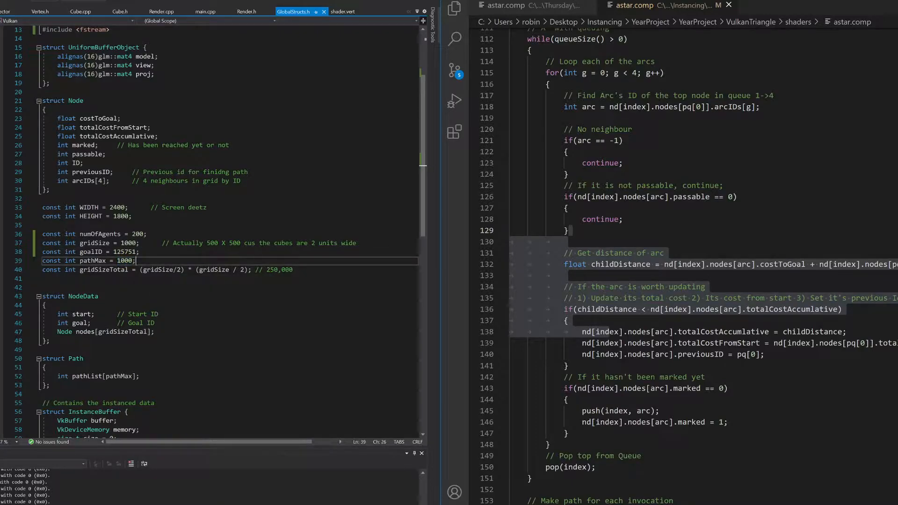
pyautogui.scroll(-3)
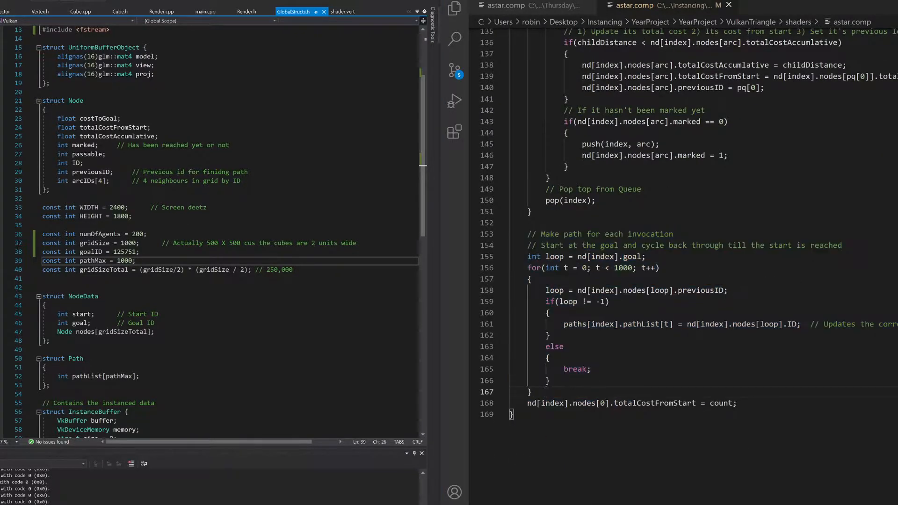
pyautogui.doubleClick(633, 256)
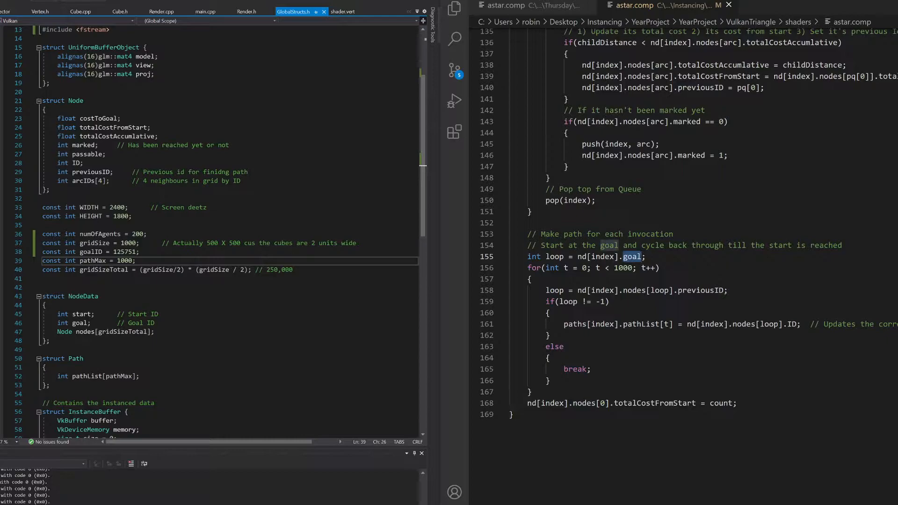
pyautogui.moveTo(573, 257); pyautogui.dragTo(549, 381)
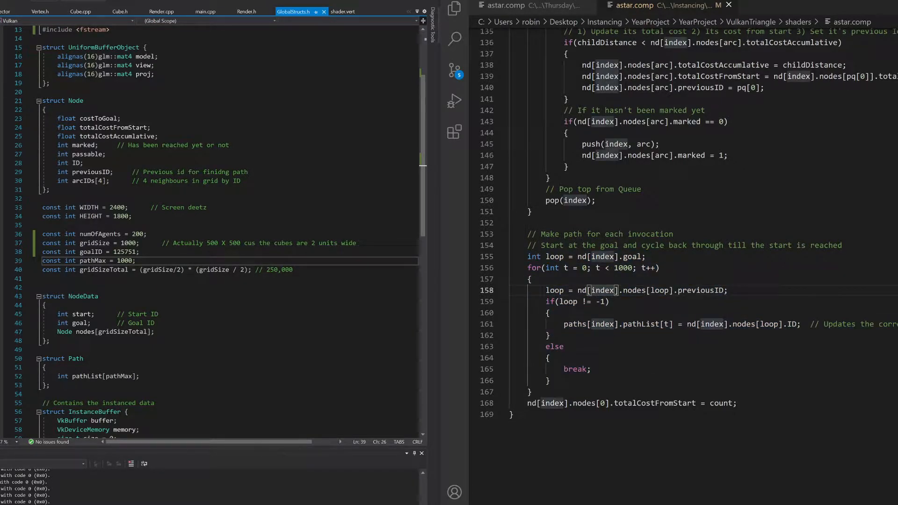
# Close the running demo and return to main() with the queue reset and start-node setup.
pyautogui.doubleClick(96, 244)
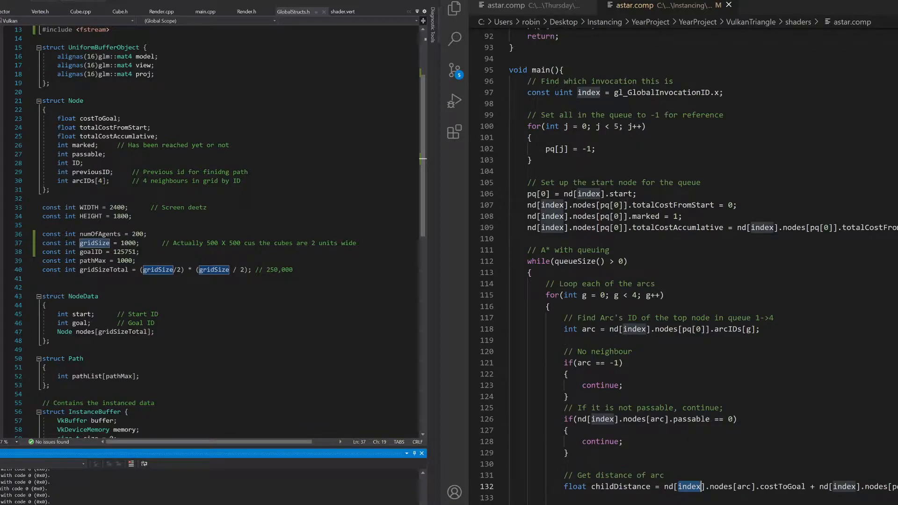
# Scroll GlobalStructs.h to the NodeData and Path structs and highlight the previousID and arcIDs fields.
pyautogui.scroll(-3)
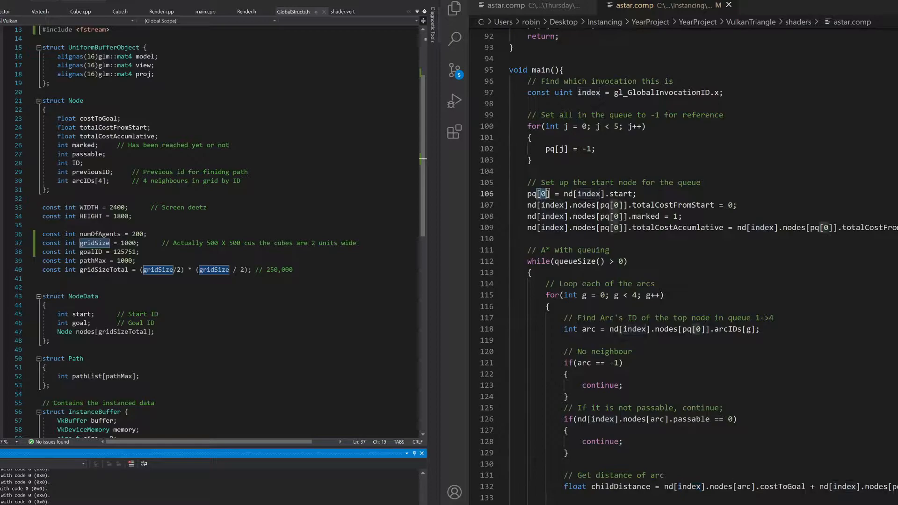
pyautogui.scroll(-3)
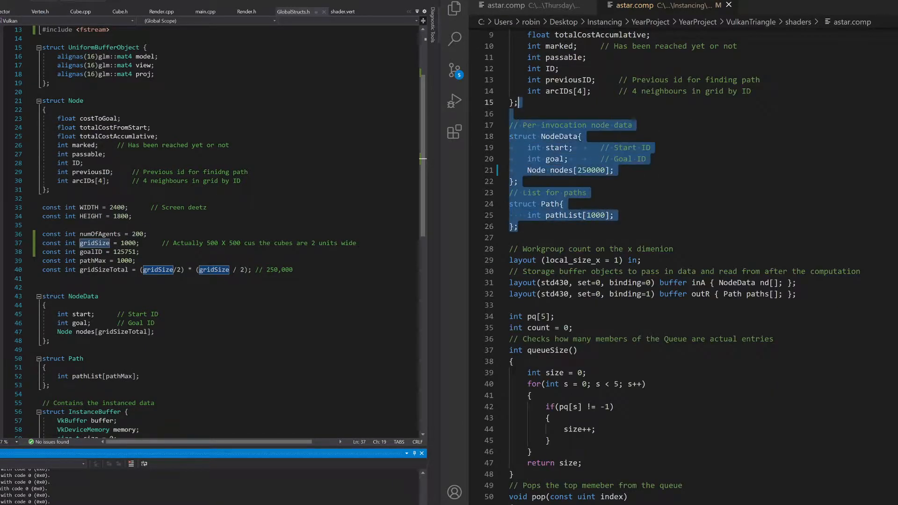
pyautogui.scroll(-3)
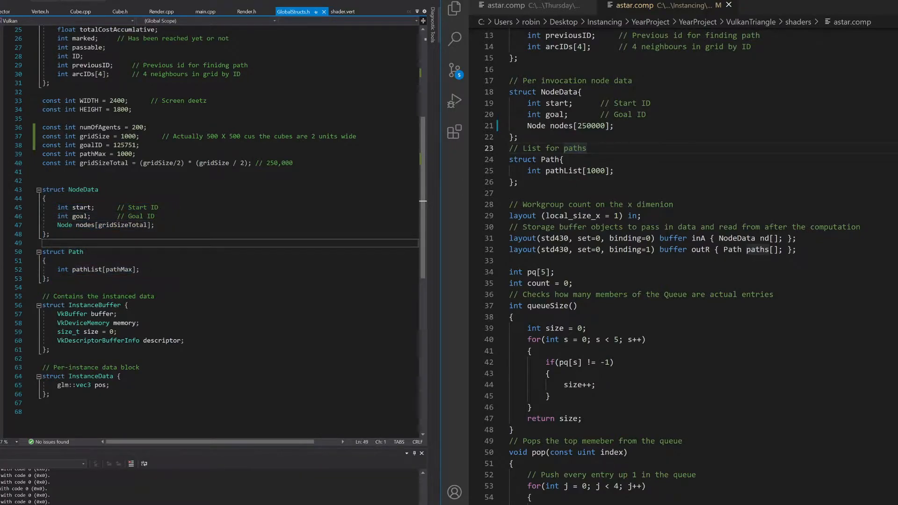
pyautogui.doubleClick(75, 225)
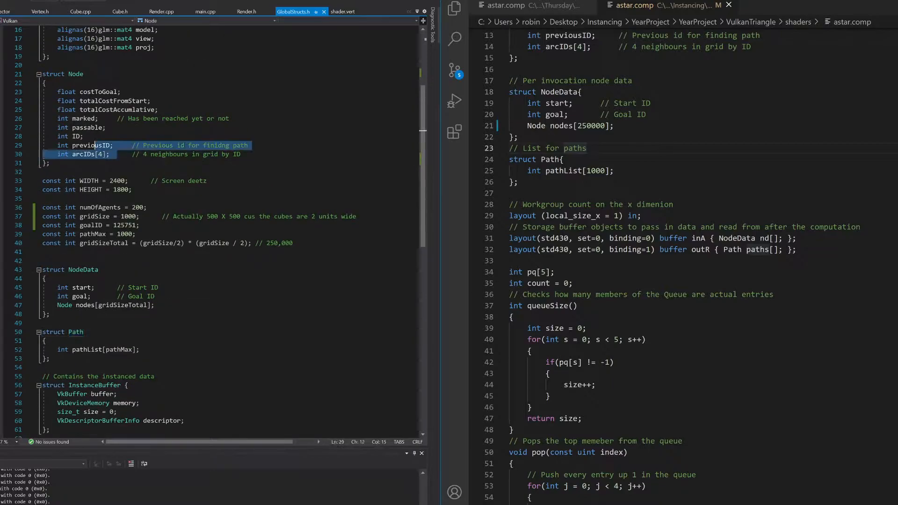
# Highlight the float type in the C++ Node struct and the start field of the shader's NodeData.
pyautogui.click(50, 163)
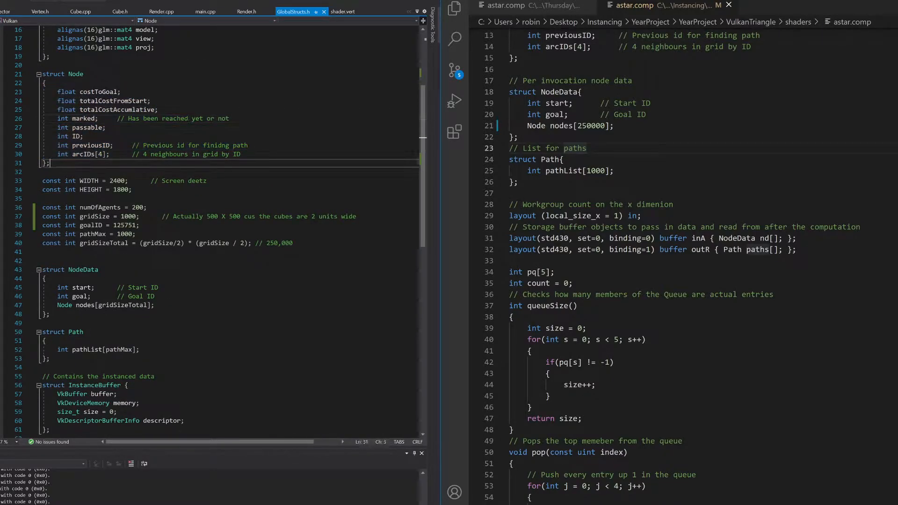
pyautogui.doubleClick(66, 110)
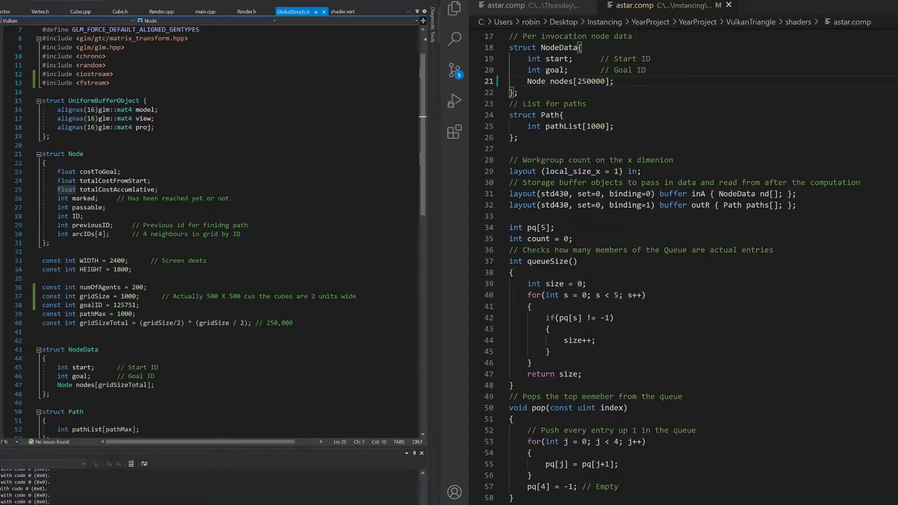
pyautogui.doubleClick(589, 81)
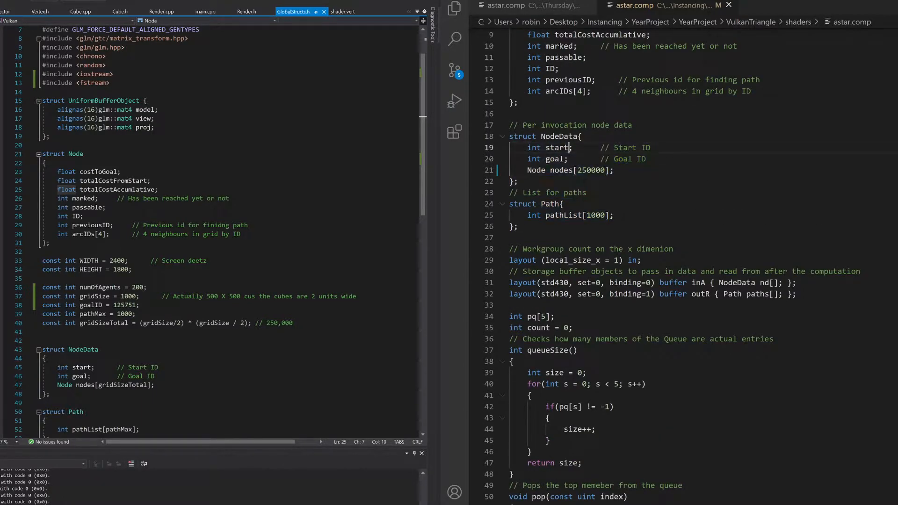
pyautogui.scroll(-3)
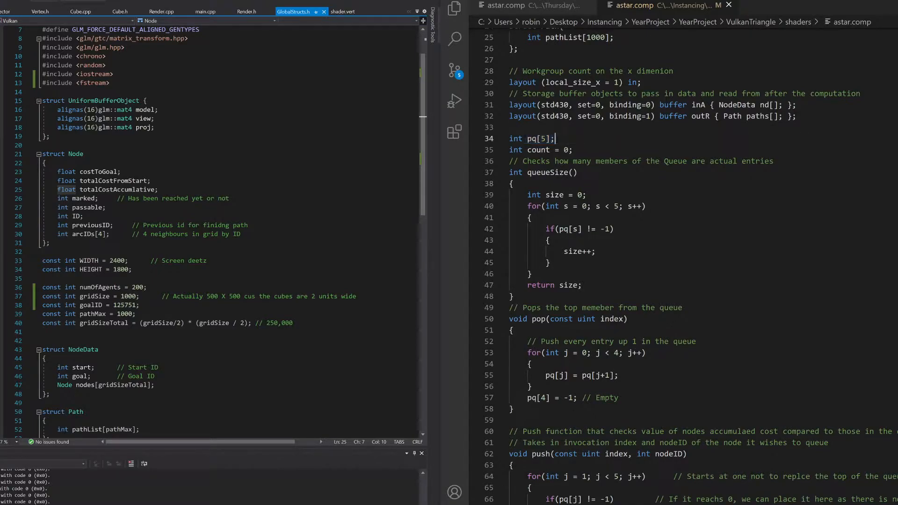
# Highlight 'many' in the queueSize comment and the queue length 5 in pq[5], scrolling towards push.
pyautogui.doubleClick(537, 138)
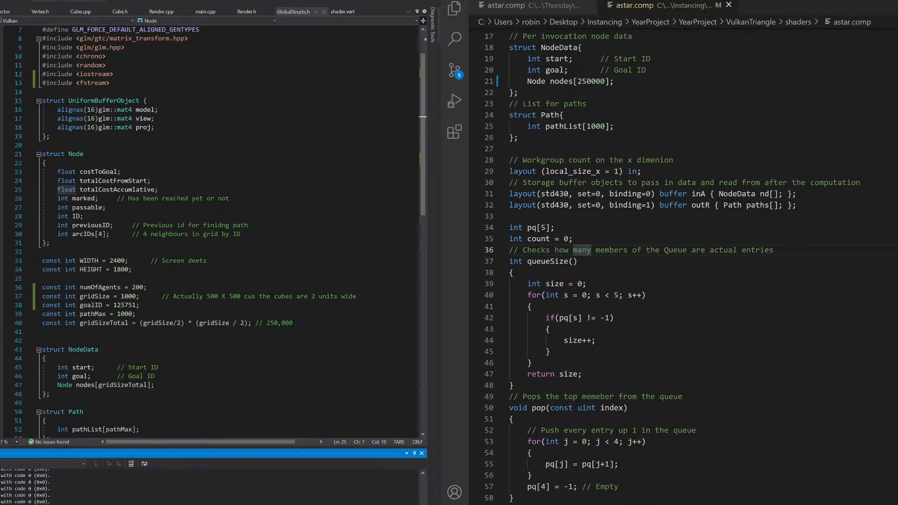
pyautogui.scroll(-3)
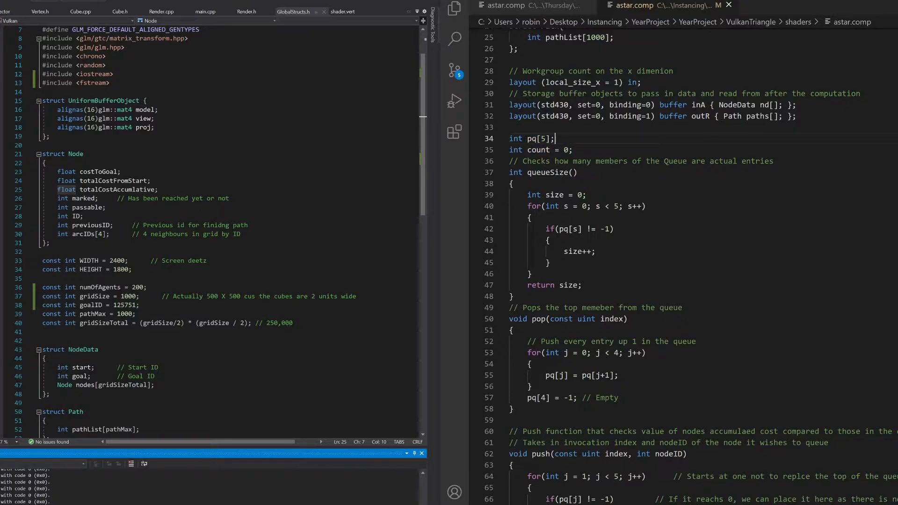
pyautogui.doubleClick(545, 138)
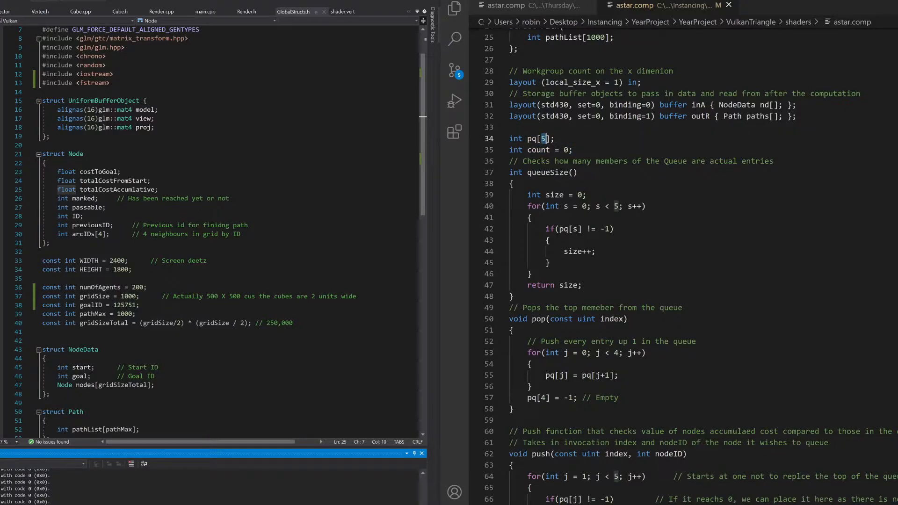
pyautogui.scroll(-3)
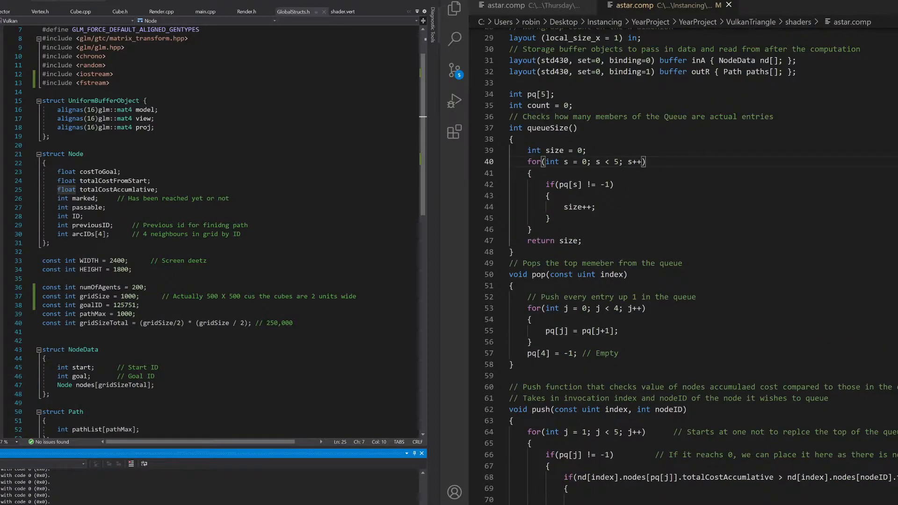
pyautogui.doubleClick(614, 162)
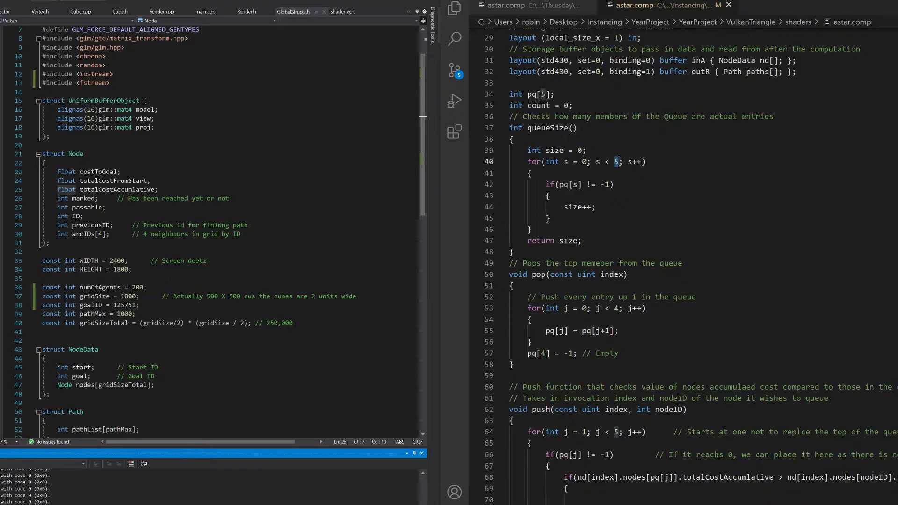
pyautogui.scroll(-3)
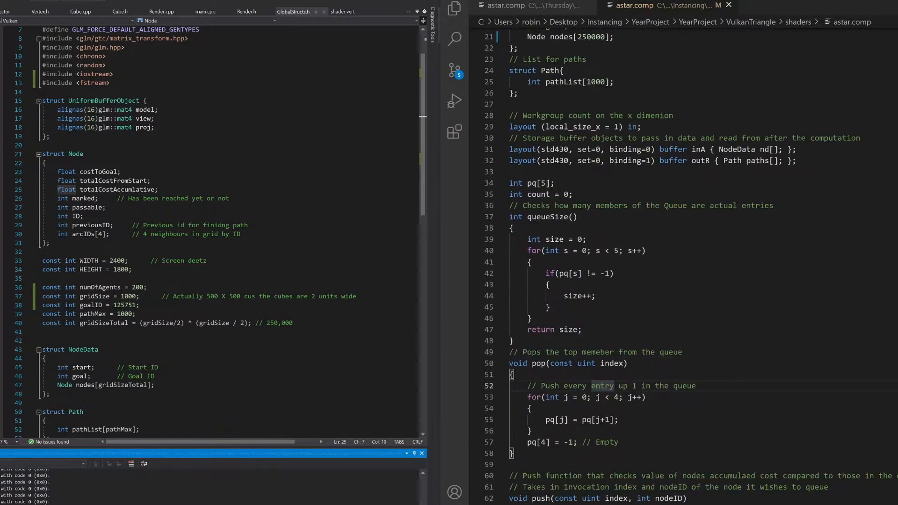
pyautogui.scroll(-3)
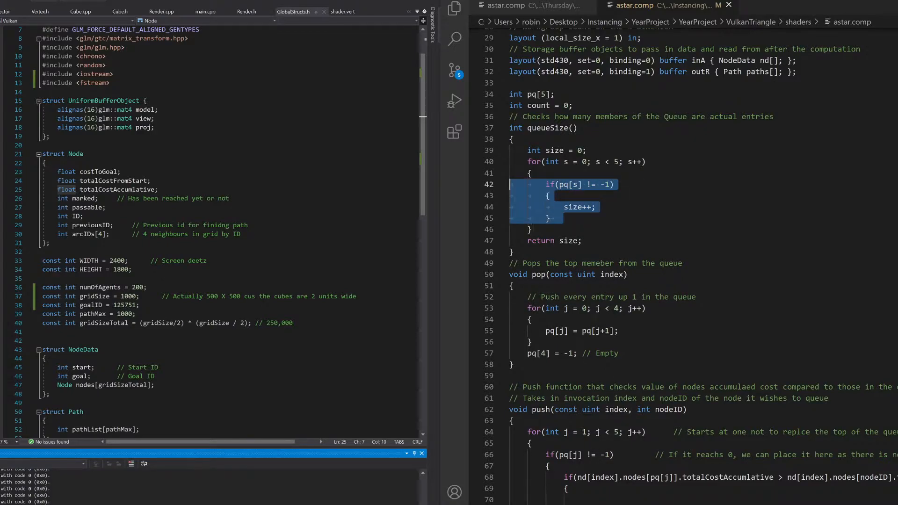
# Highlight 'entry' in the pop comment, the loop shifting queue entries and the emptied last slot, then reach push.
pyautogui.scroll(-3)
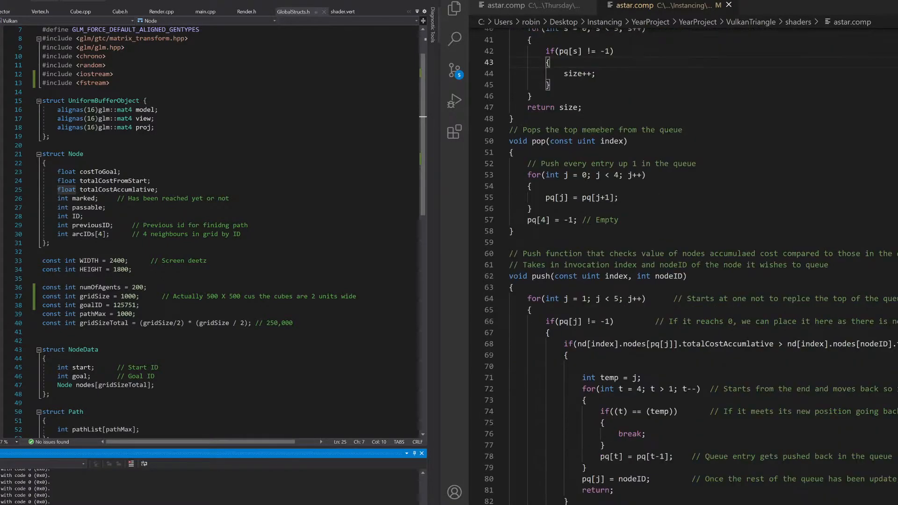
pyautogui.doubleClick(602, 163)
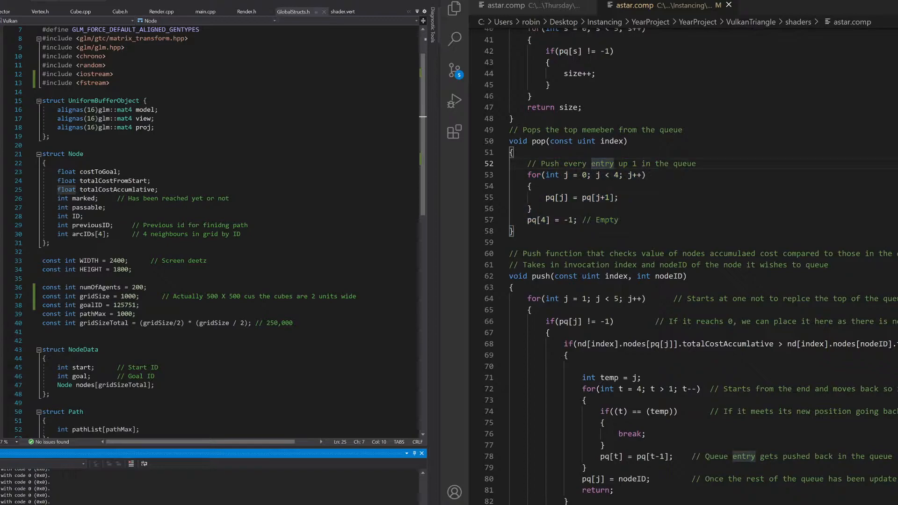
pyautogui.moveTo(525, 175); pyautogui.dragTo(619, 197)
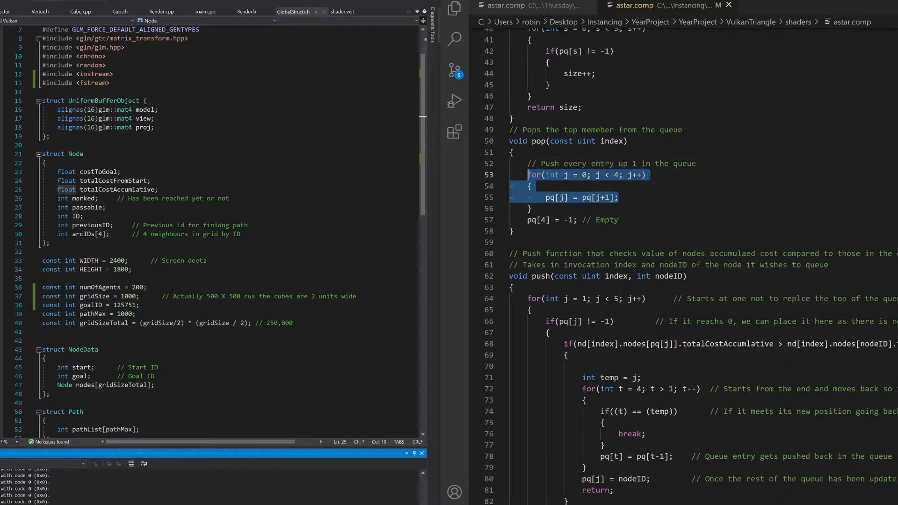
pyautogui.click(530, 187)
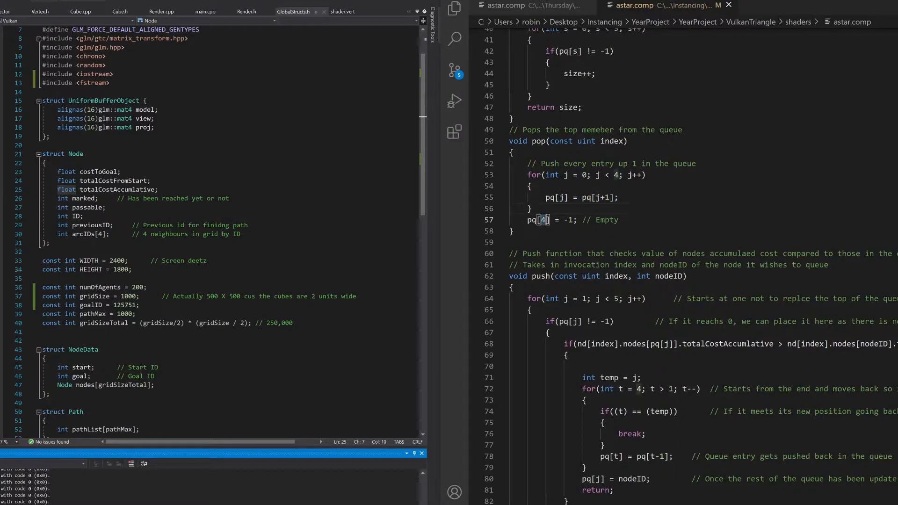
pyautogui.scroll(-3)
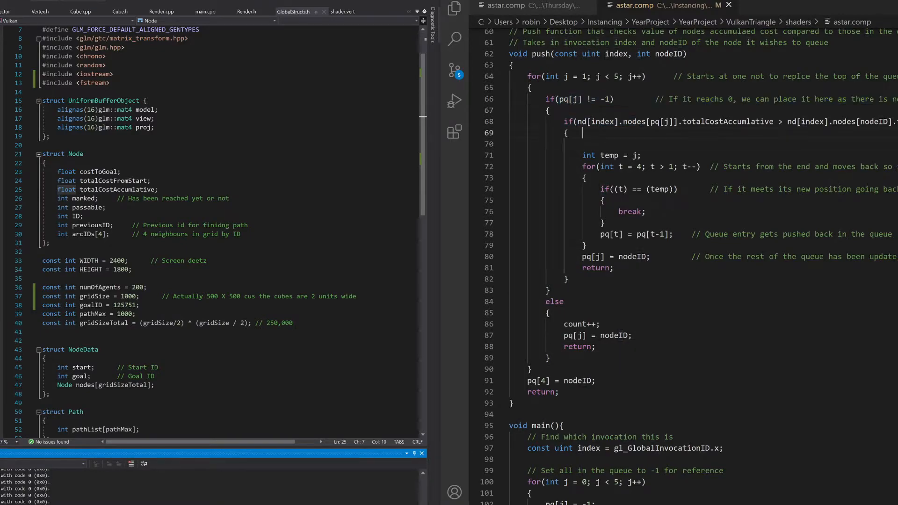
# Mark the end of the push function's loop before main's start-node setup.
pyautogui.doubleClick(726, 122)
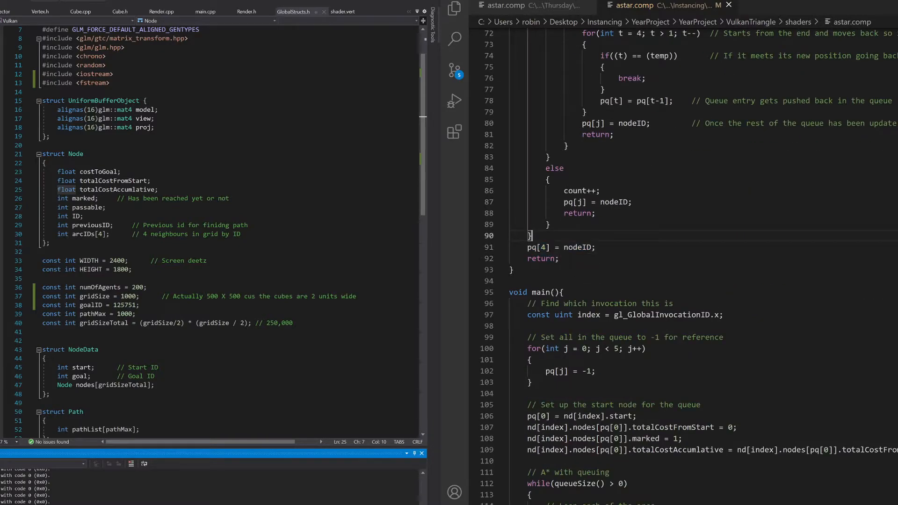
# Scroll to the while(queueSize() > 0) loop over arcs and select lines inside it.
pyautogui.scroll(-3)
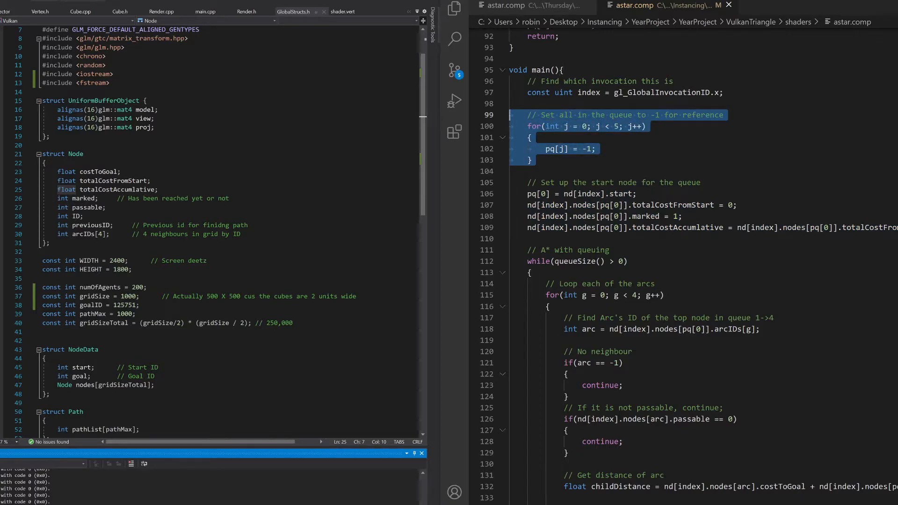
pyautogui.scroll(-3)
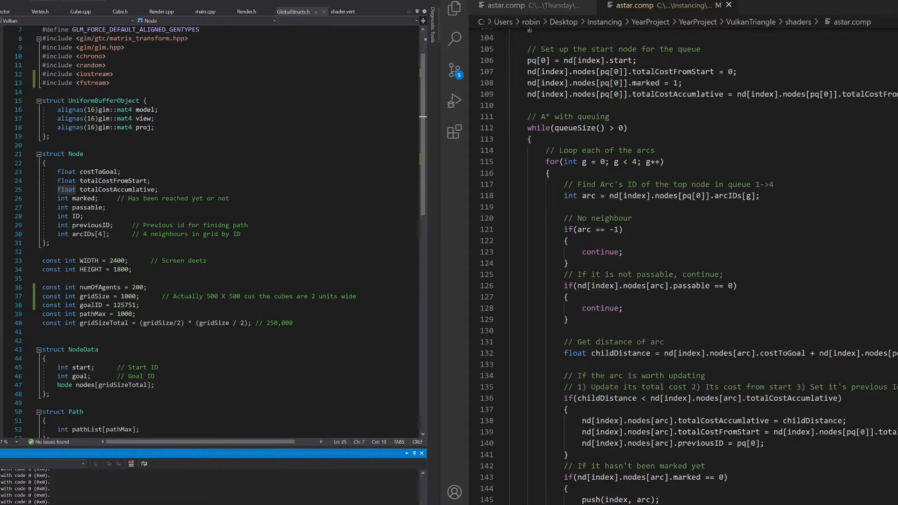
pyautogui.scroll(-3)
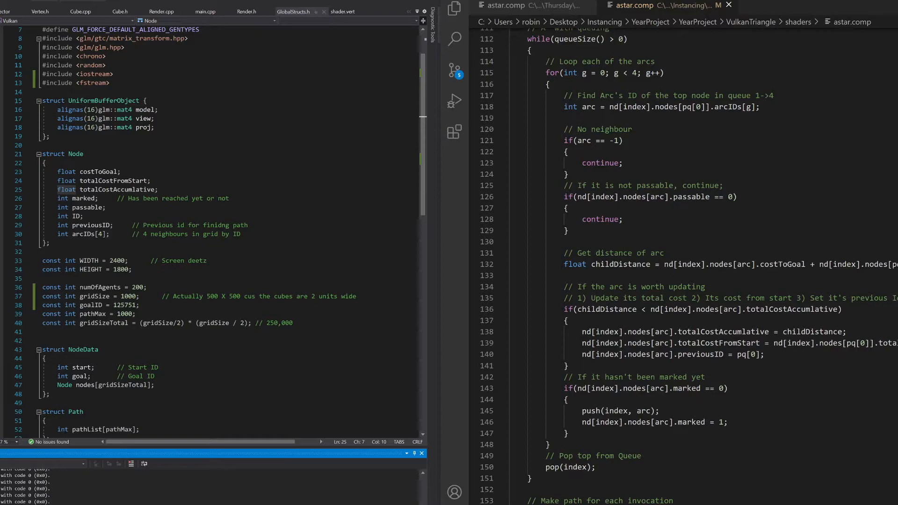
pyautogui.moveTo(565, 129); pyautogui.dragTo(567, 174)
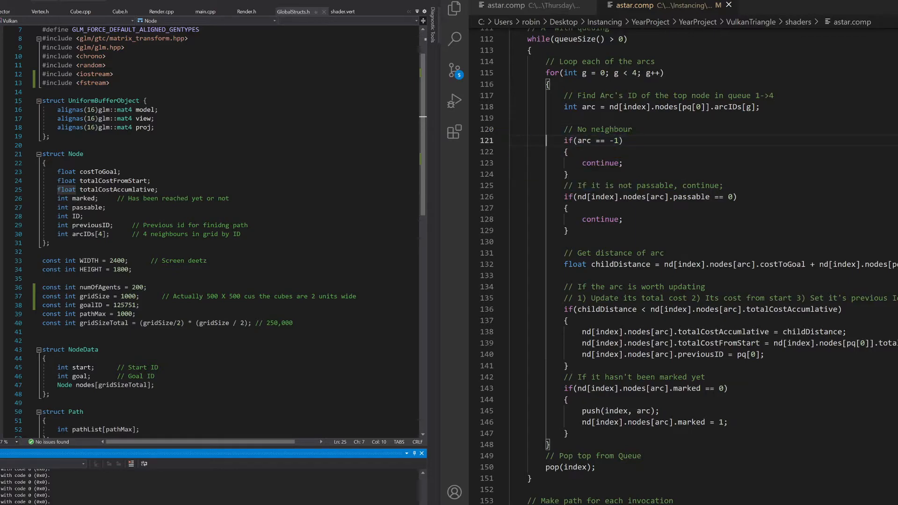
# Scroll to the path-building loop and sideways to reveal the full childDistance formula.
pyautogui.scroll(-3)
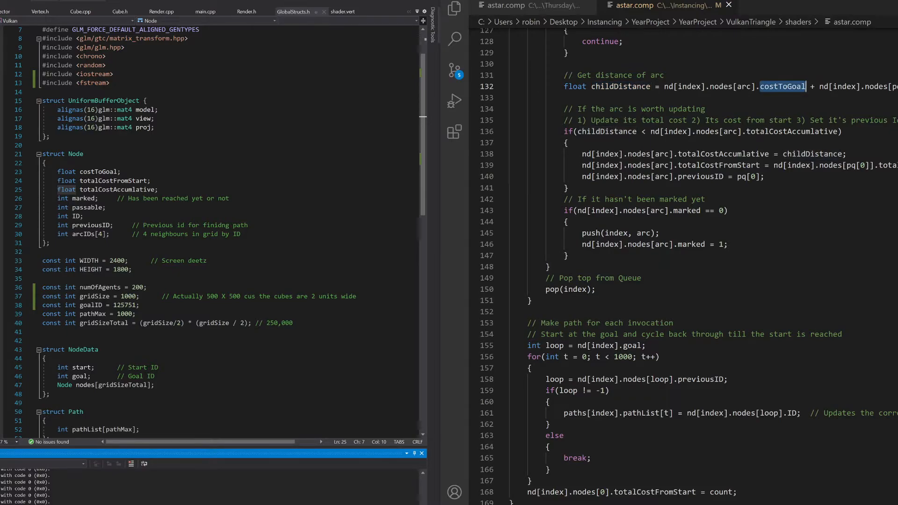
pyautogui.hscroll(-3)
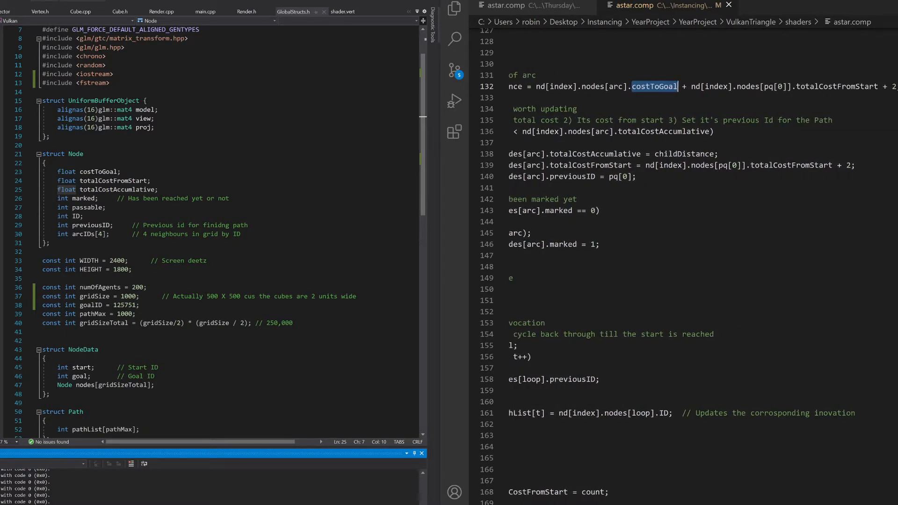